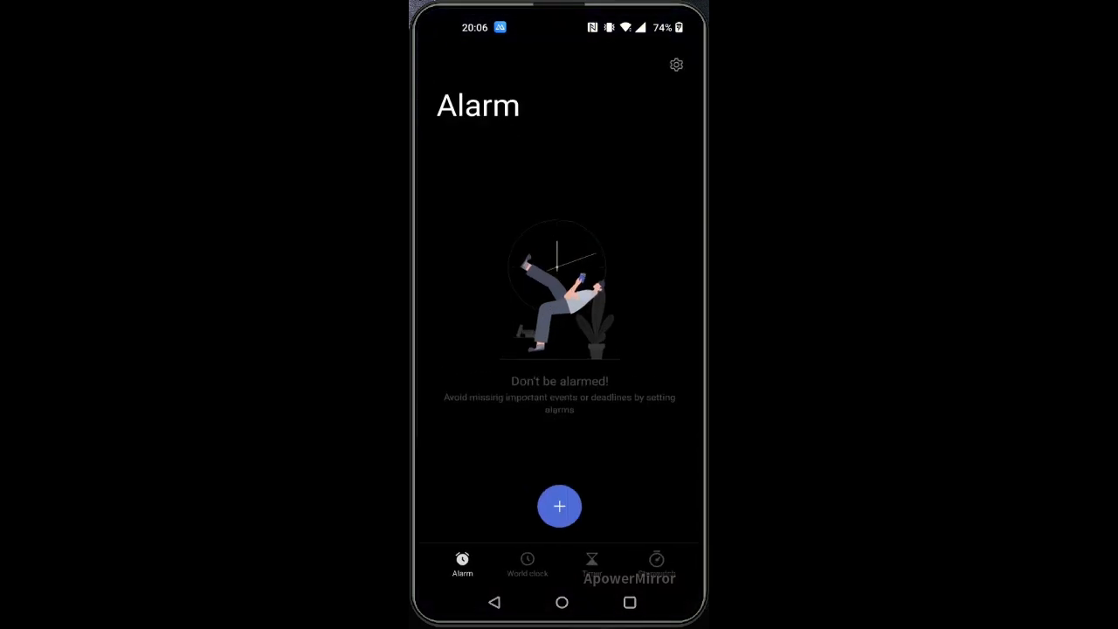
Start a new 20:06 alarm and browse its Alarm Ringtone list before returning to the setup.
left_click(559, 507)
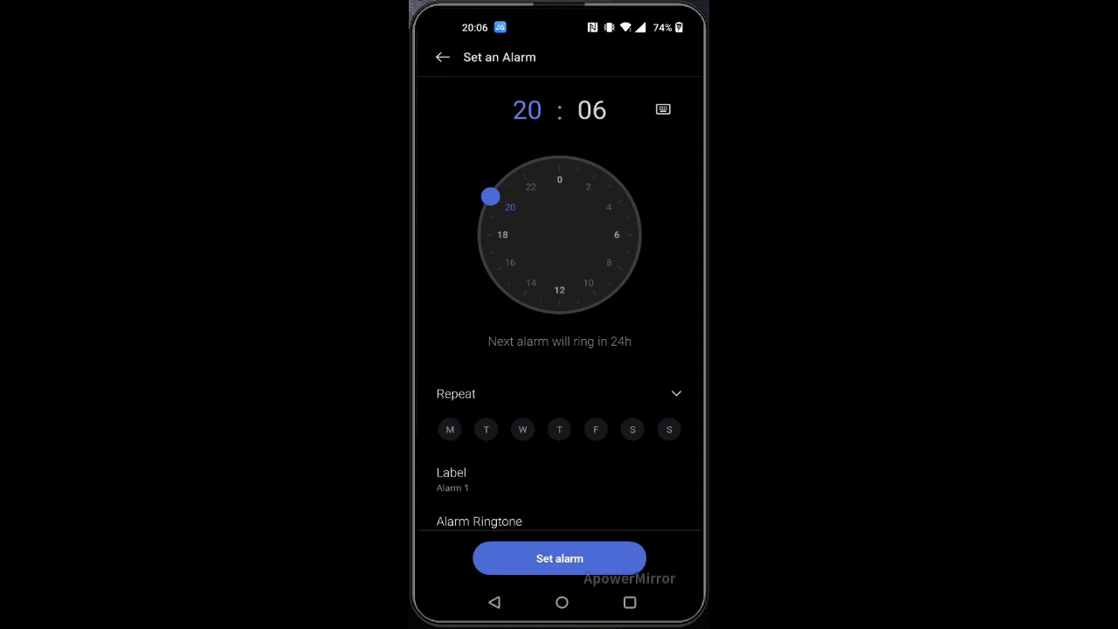
scroll("down", 3)
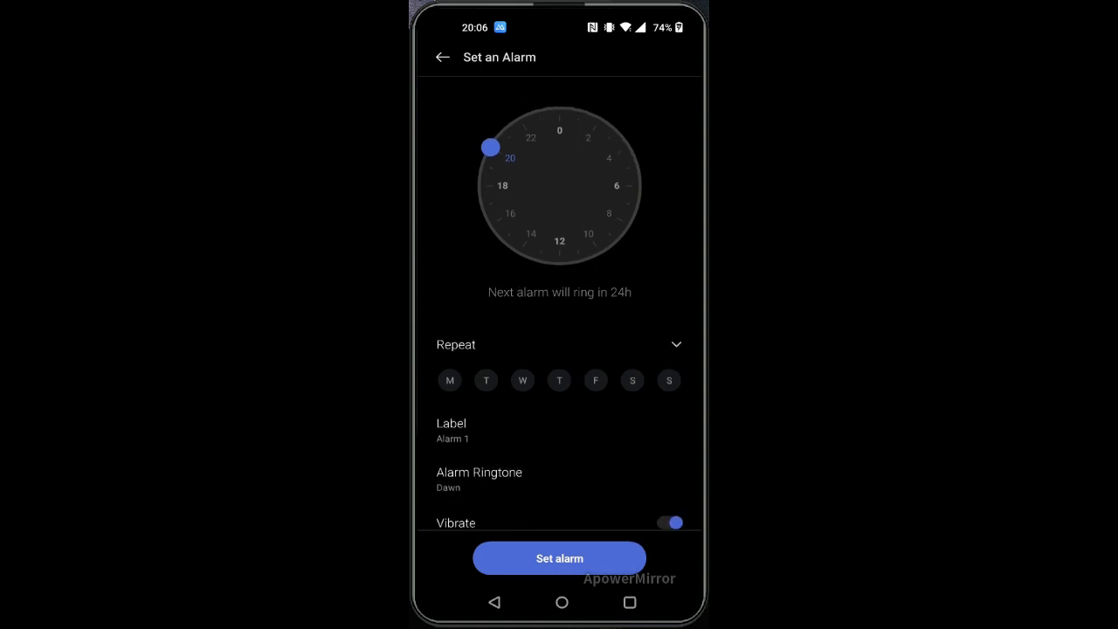
left_click(479, 478)
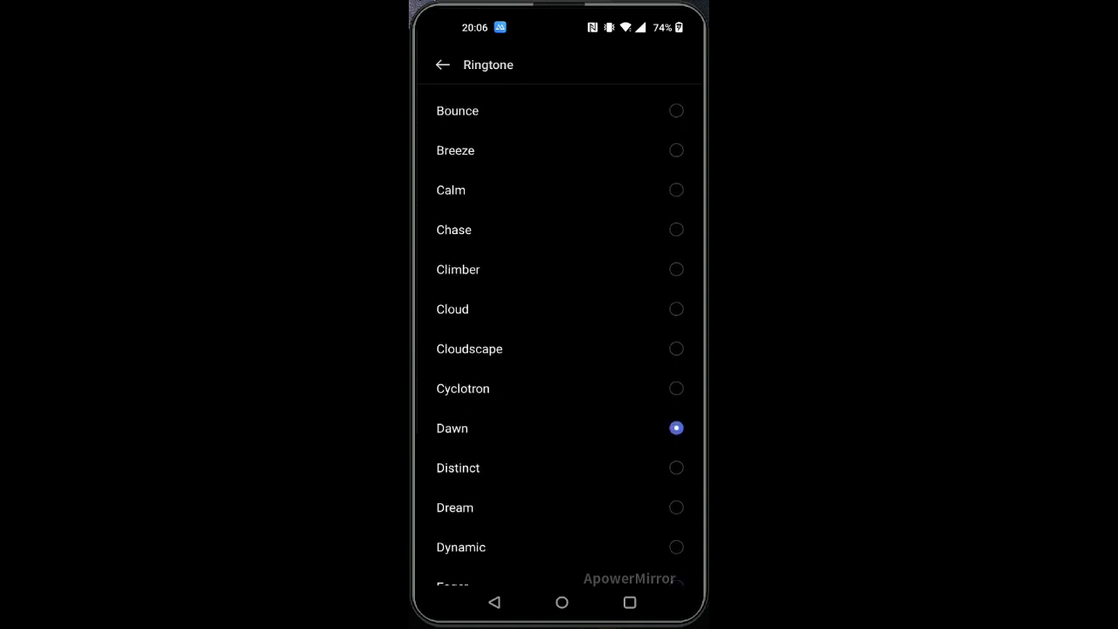
scroll("down", 3)
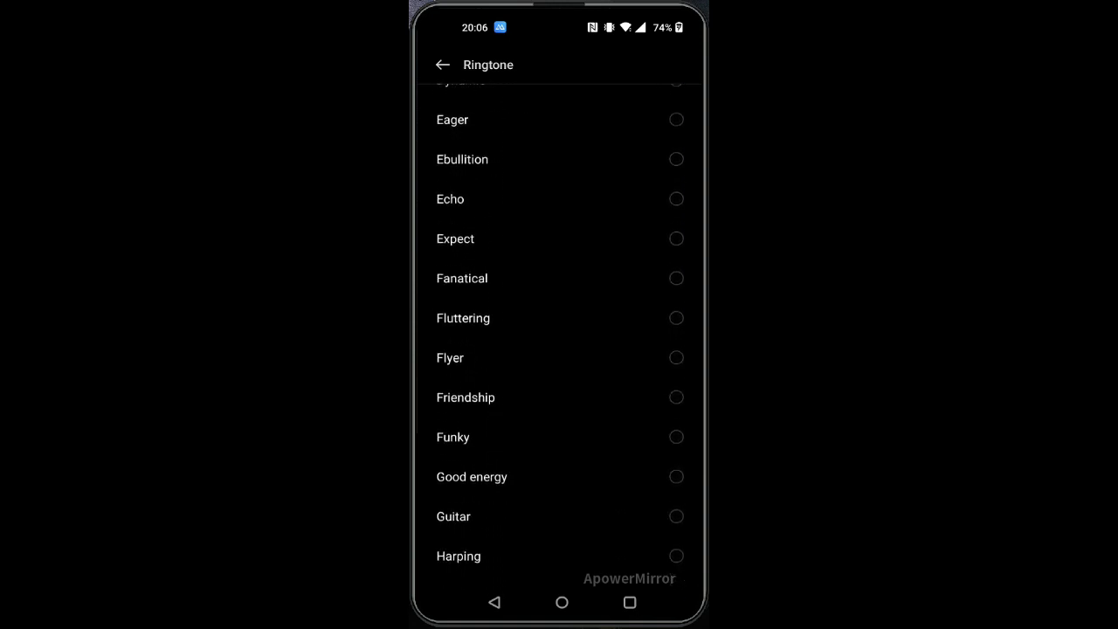
scroll("up", 3)
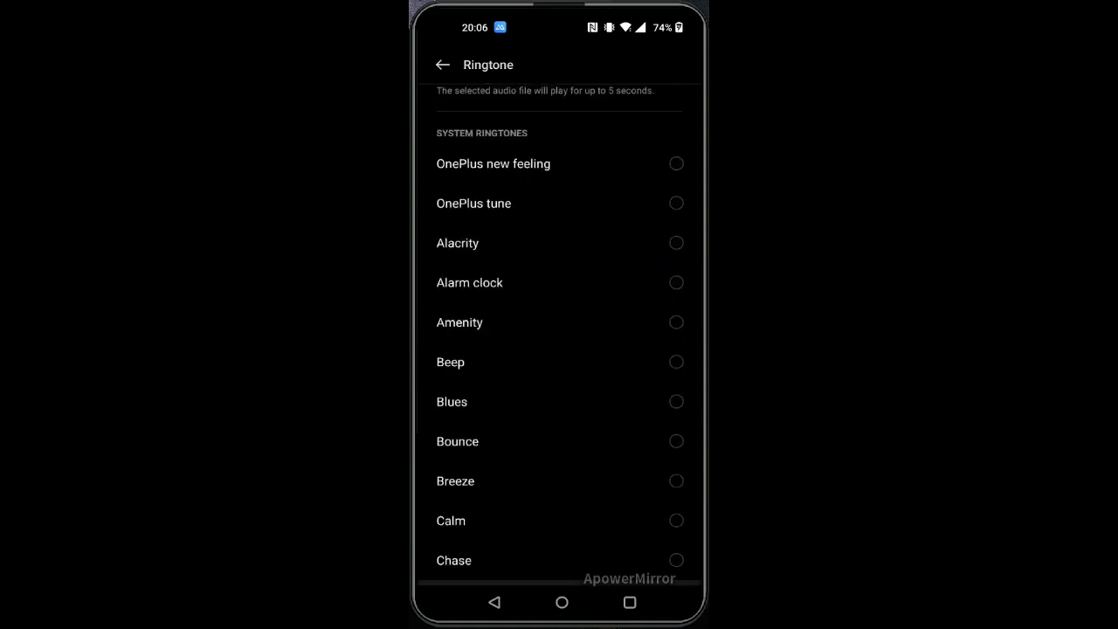
left_click(440, 63)
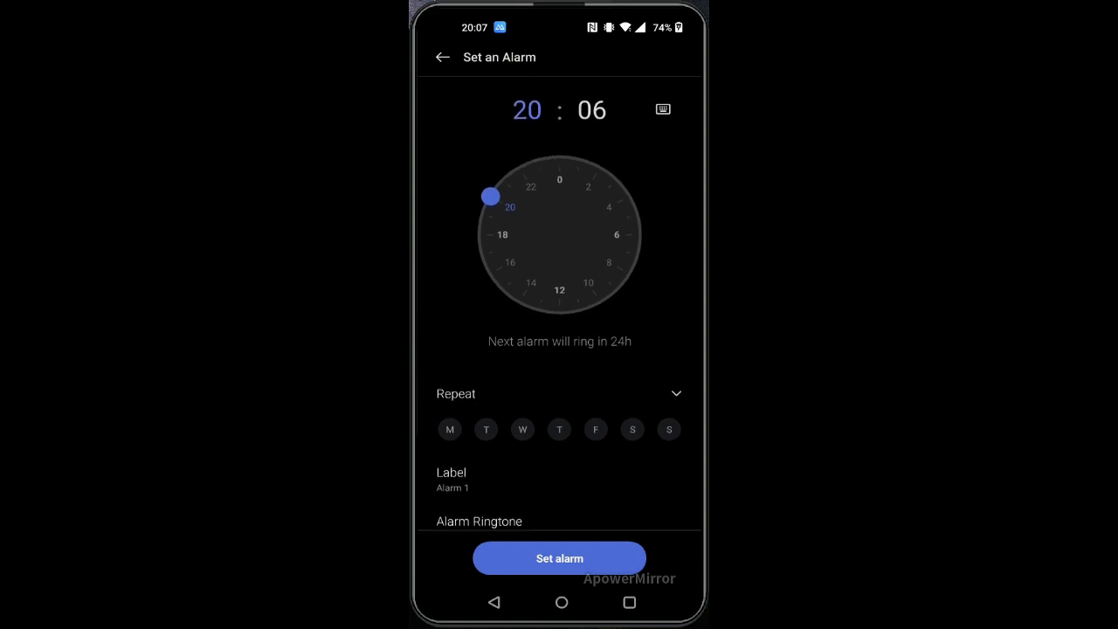
Label the alarm 'morning alarm' and save the label.
left_click(450, 488)
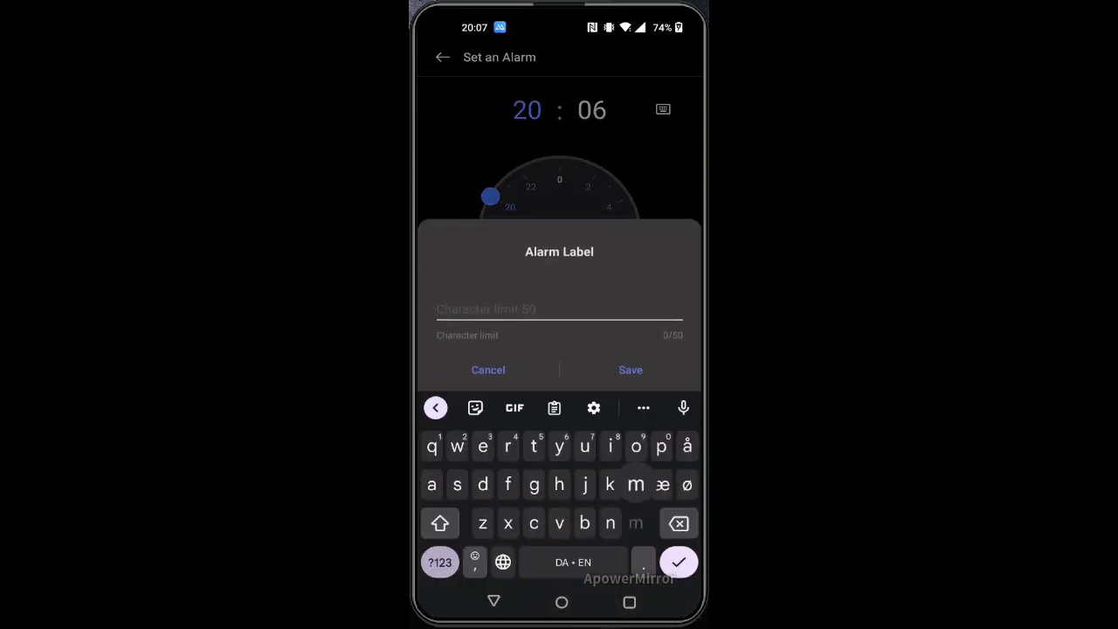
type("morni")
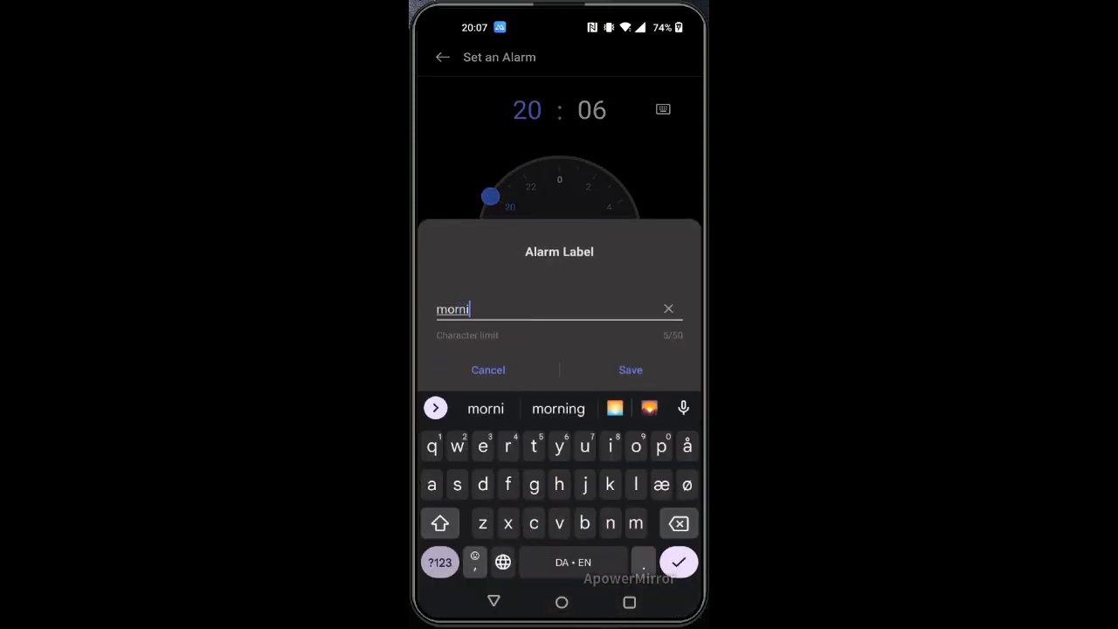
left_click(629, 371)
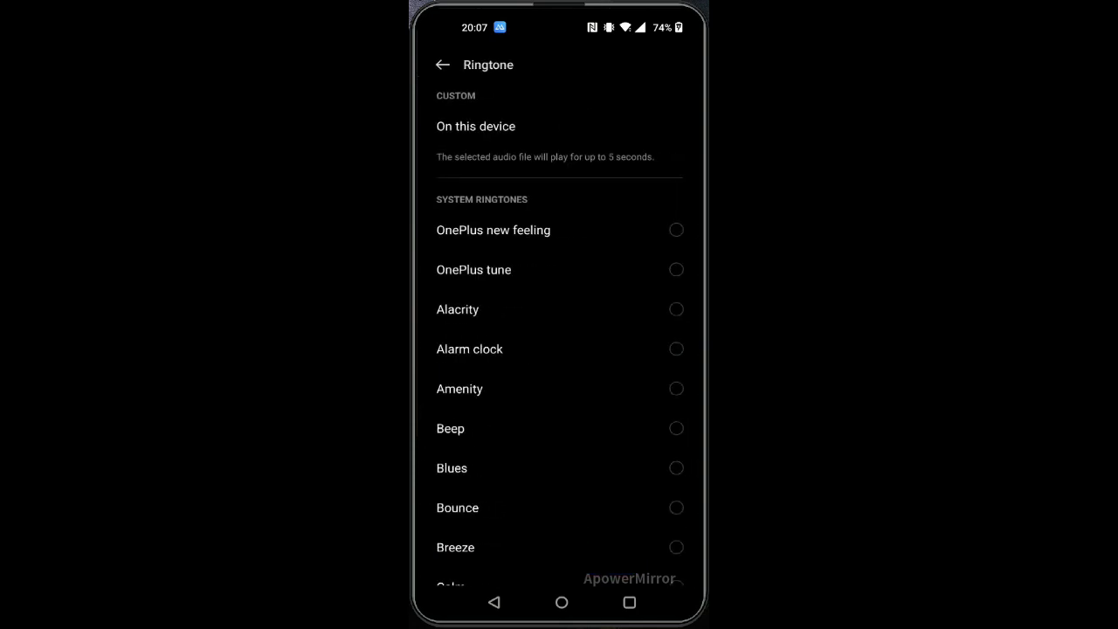
Choose the on-device recording 'silent alarm.aac' as the ringtone and return to the alarm settings.
left_click(469, 126)
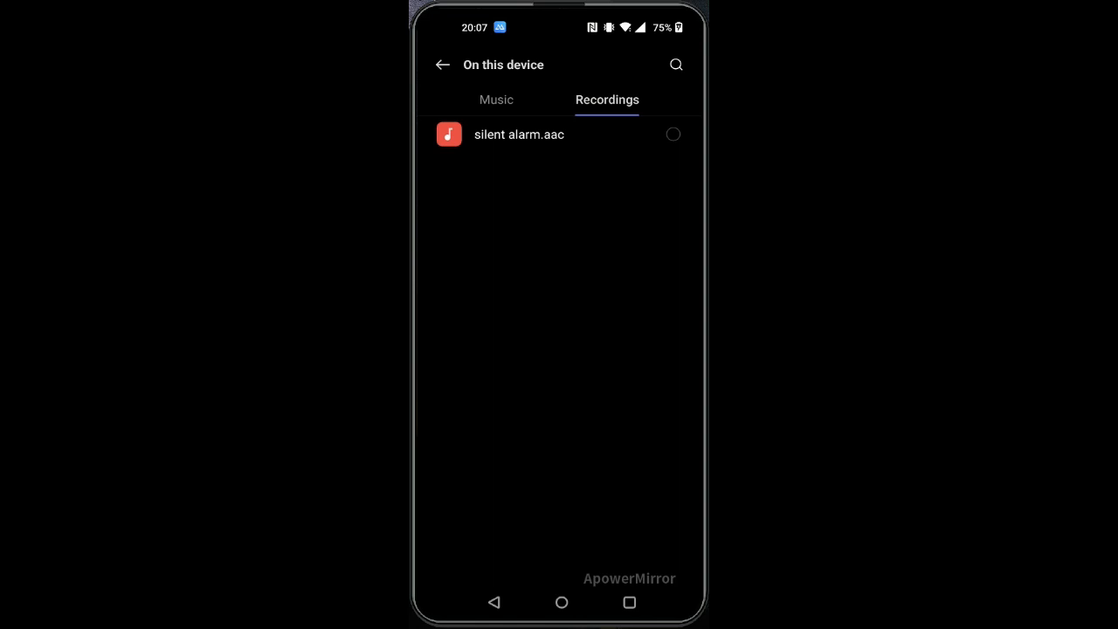
left_click(673, 135)
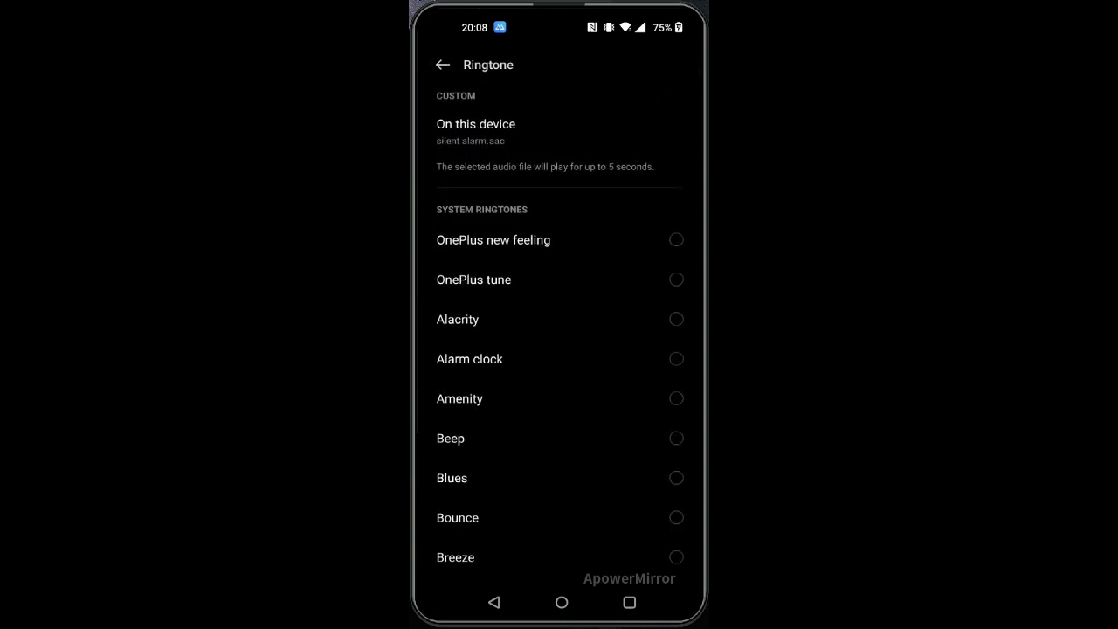
left_click(440, 63)
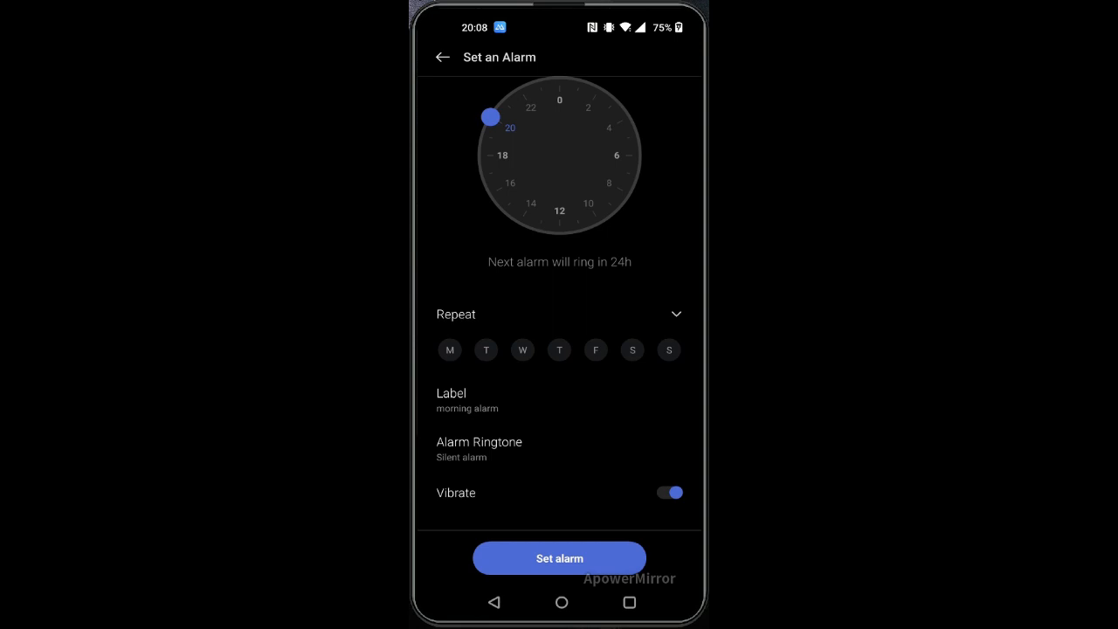